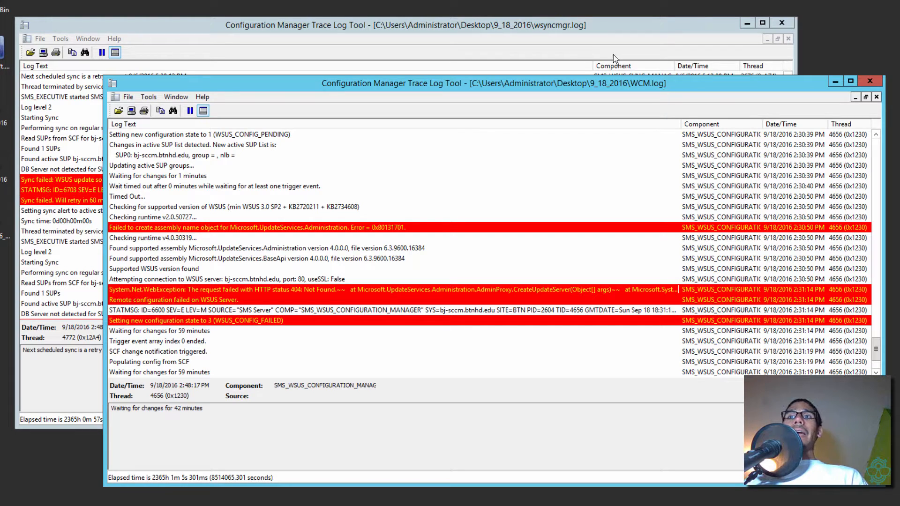
{"action": "mouse_move", "coordinate": [595, 48]}
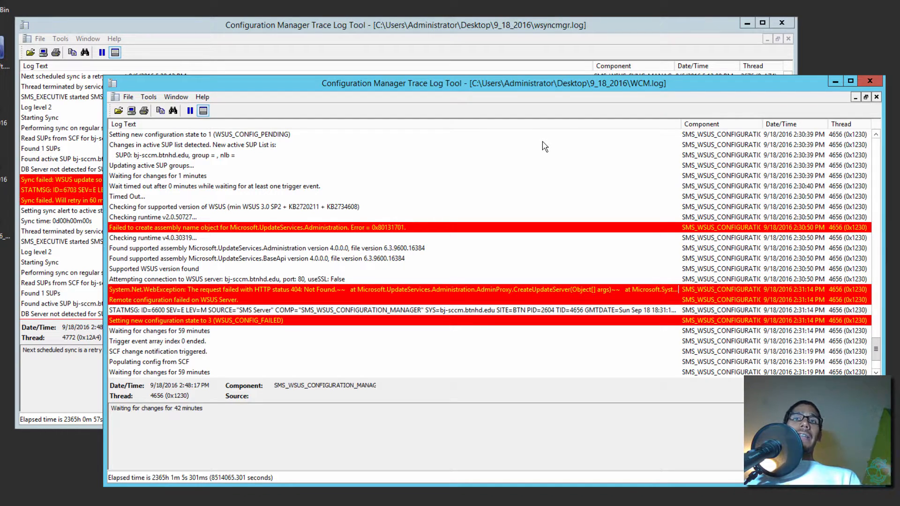
{"action": "mouse_move", "coordinate": [469, 191]}
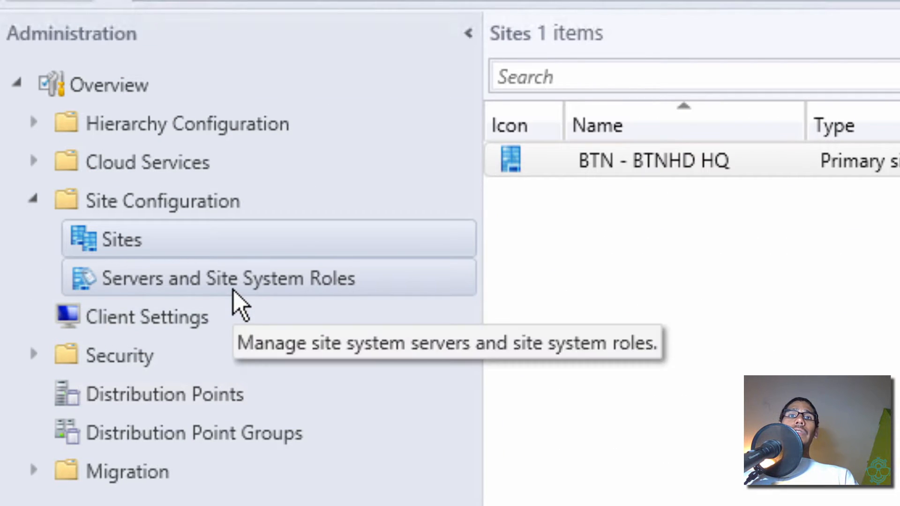
Open the Software update point role's Properties from the Servers and Site System Roles list
{"action": "left_click", "coordinate": [228, 278]}
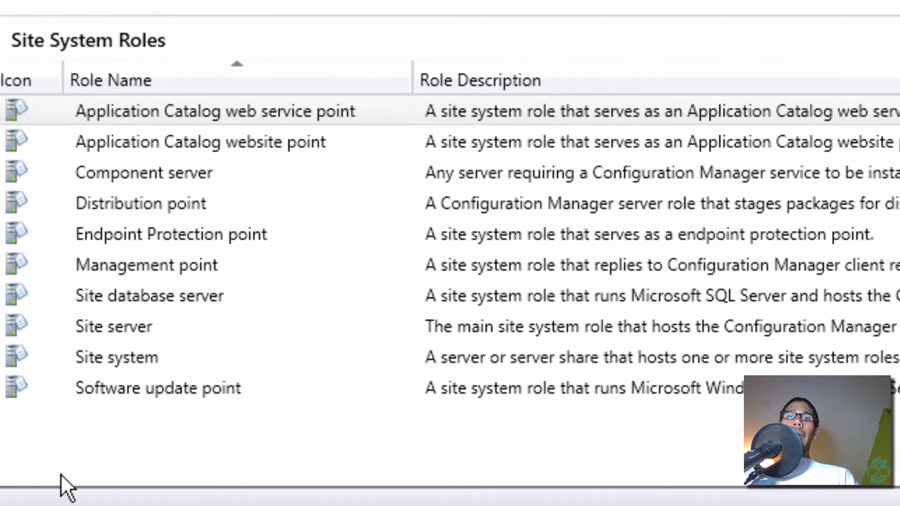
{"action": "left_click", "coordinate": [158, 387]}
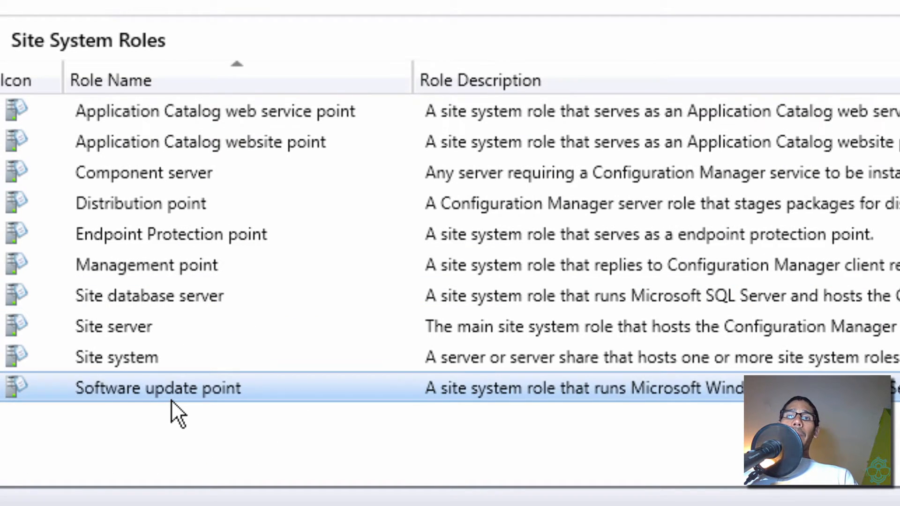
{"action": "right_click", "coordinate": [157, 387]}
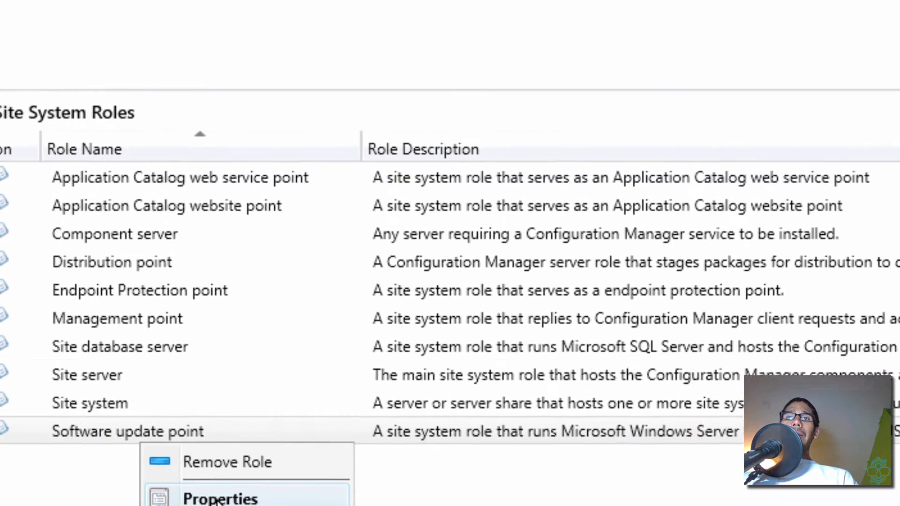
{"action": "left_click", "coordinate": [220, 497]}
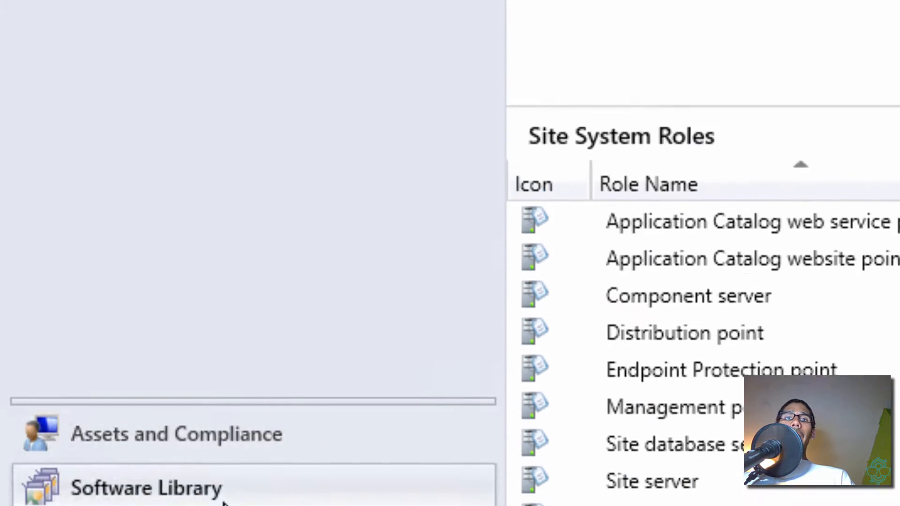
Show All Software Updates in the Software Library and bring up its actions menu
{"action": "left_click", "coordinate": [146, 487]}
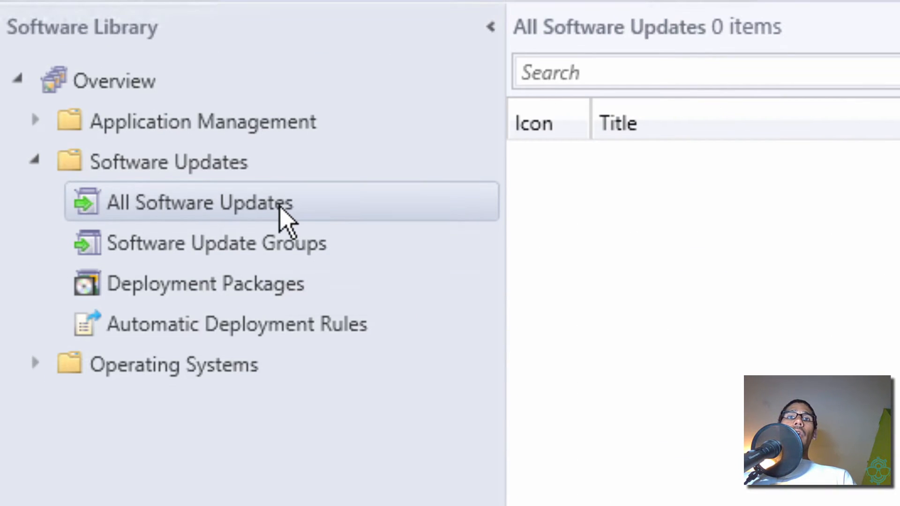
{"action": "left_click", "coordinate": [199, 202]}
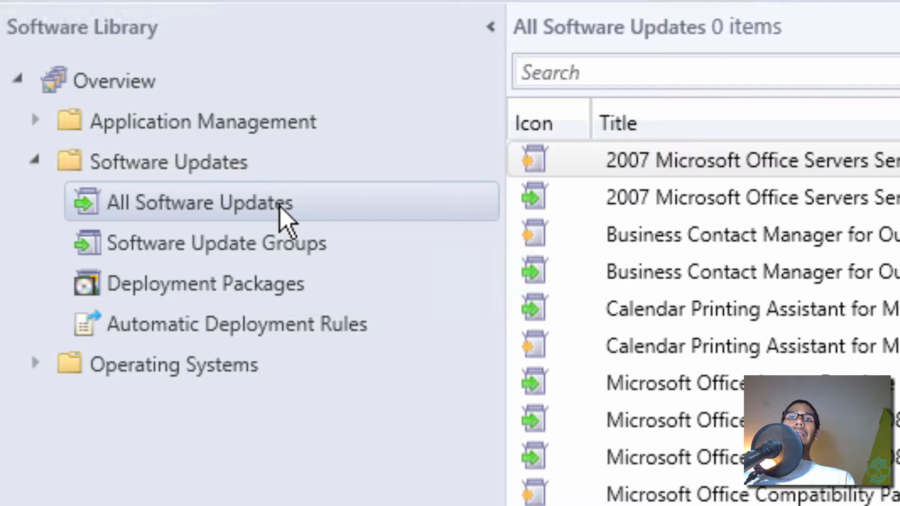
{"action": "left_click", "coordinate": [198, 202]}
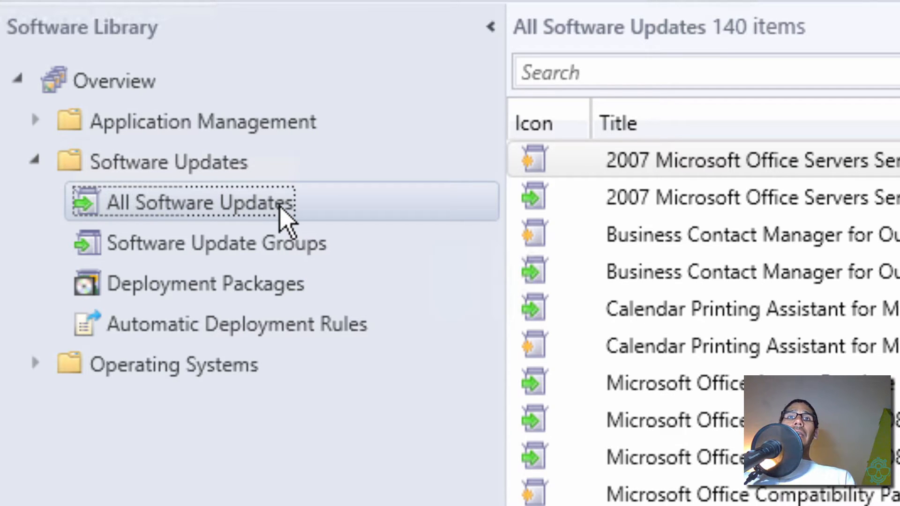
{"action": "right_click", "coordinate": [200, 202]}
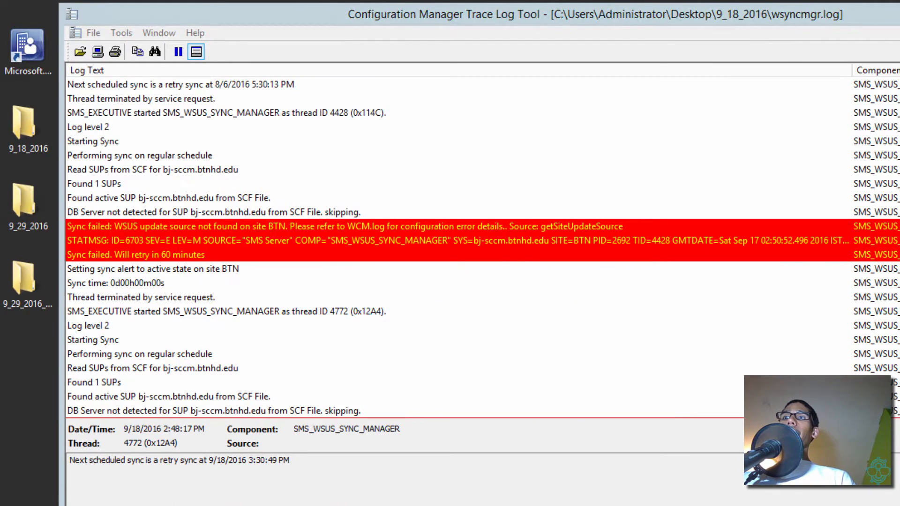
Open wsyncmgr.log from the 9_29_2016 folder in CMTrace and read through the sync entries
{"action": "left_click", "coordinate": [28, 206]}
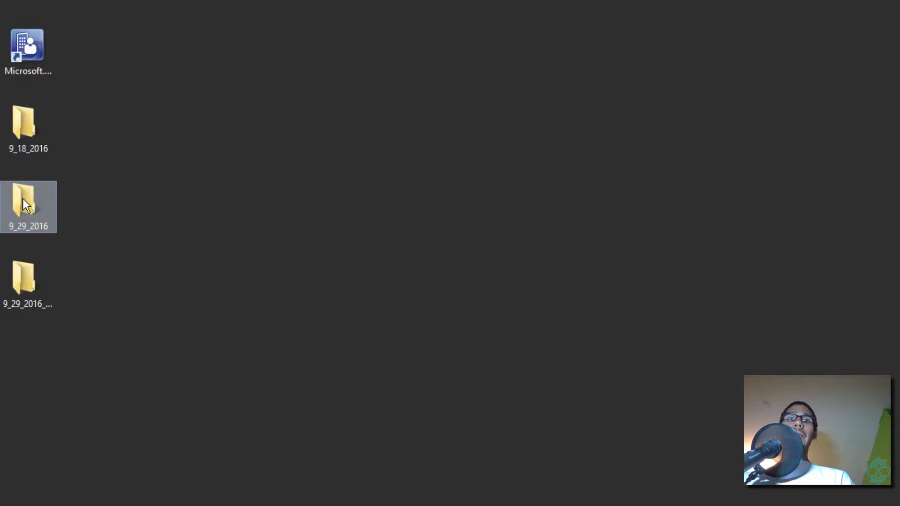
{"action": "double_click", "coordinate": [28, 207]}
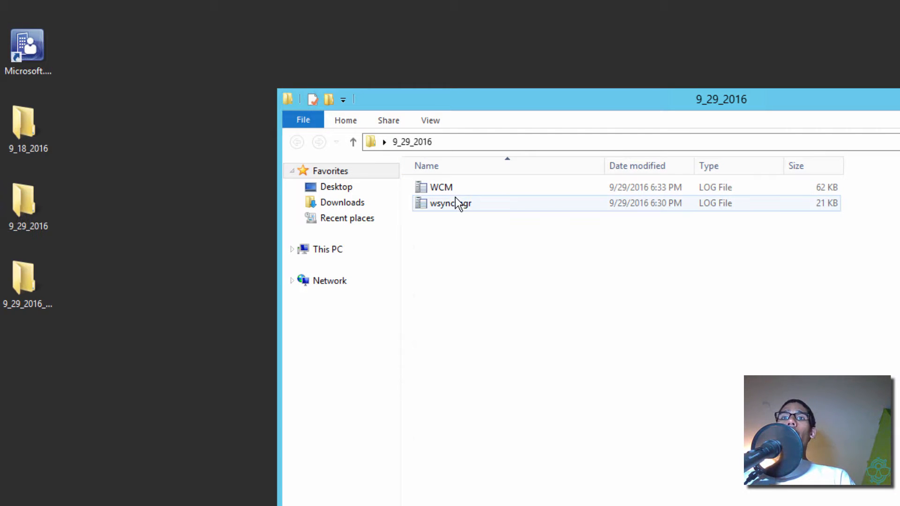
{"action": "double_click", "coordinate": [450, 203]}
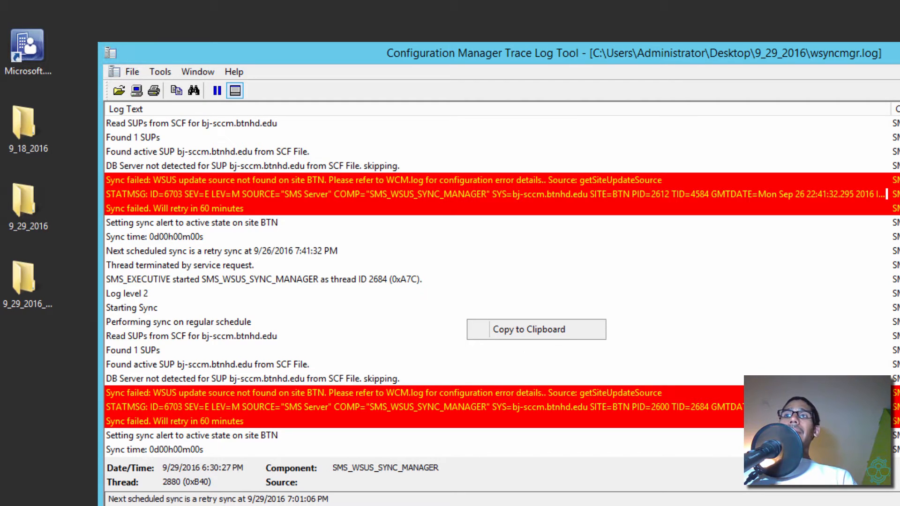
{"action": "scroll", "scroll_direction": "down", "scroll_amount": 3}
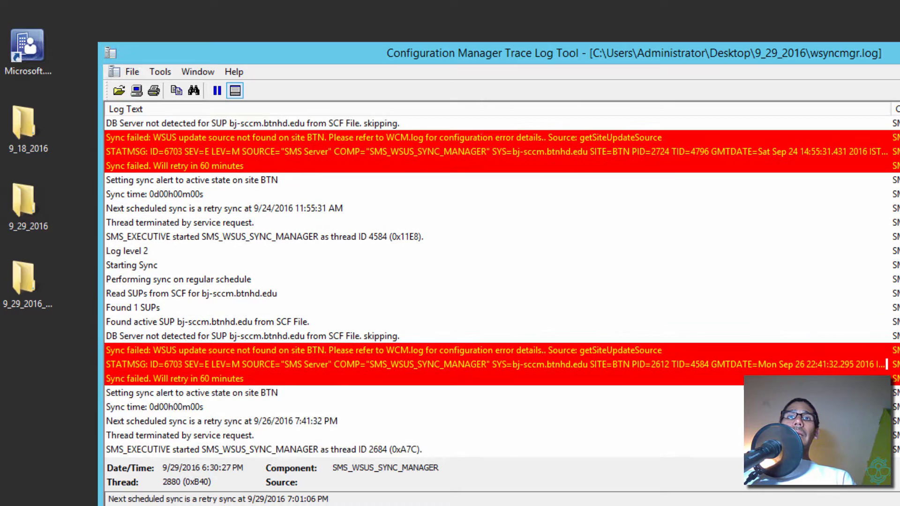
{"action": "scroll", "scroll_direction": "down", "scroll_amount": 3}
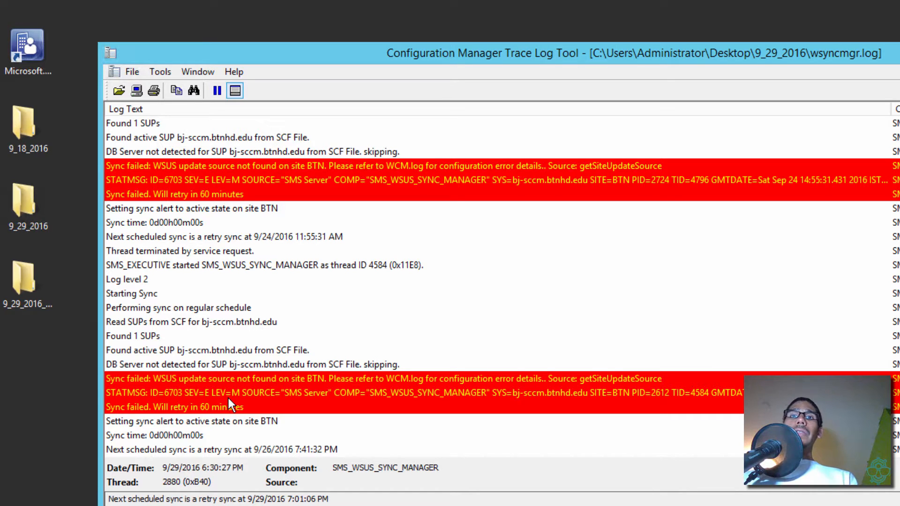
Open WCM.log from the 9_29_2016 folder, showing successful WSUS connections on port 8530
{"action": "left_click", "coordinate": [27, 206]}
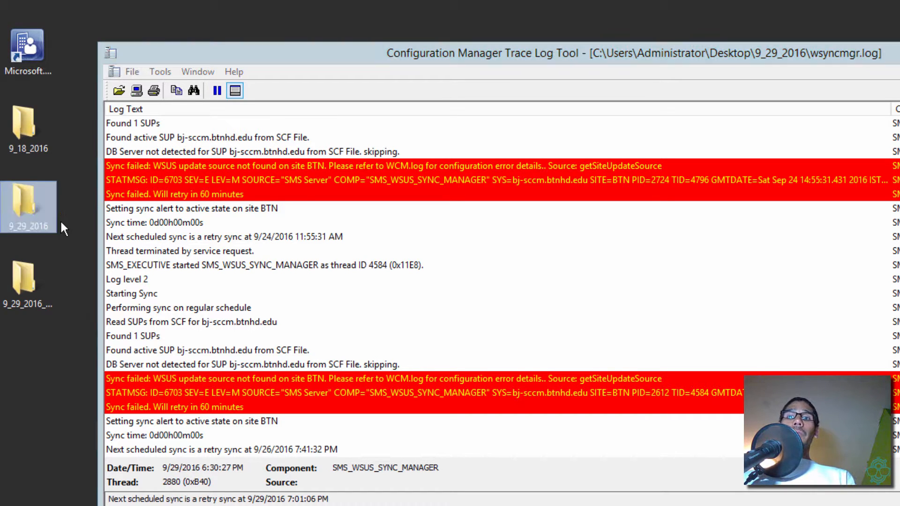
{"action": "double_click", "coordinate": [28, 204]}
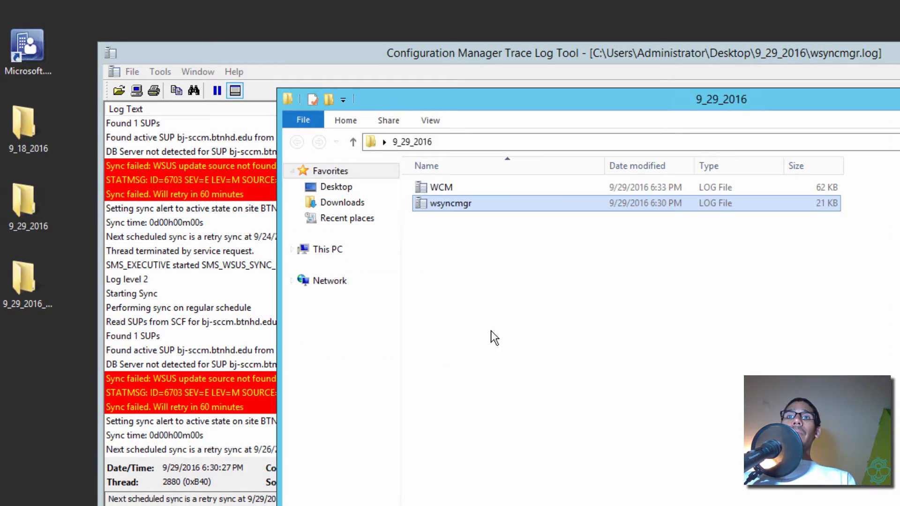
{"action": "double_click", "coordinate": [440, 186]}
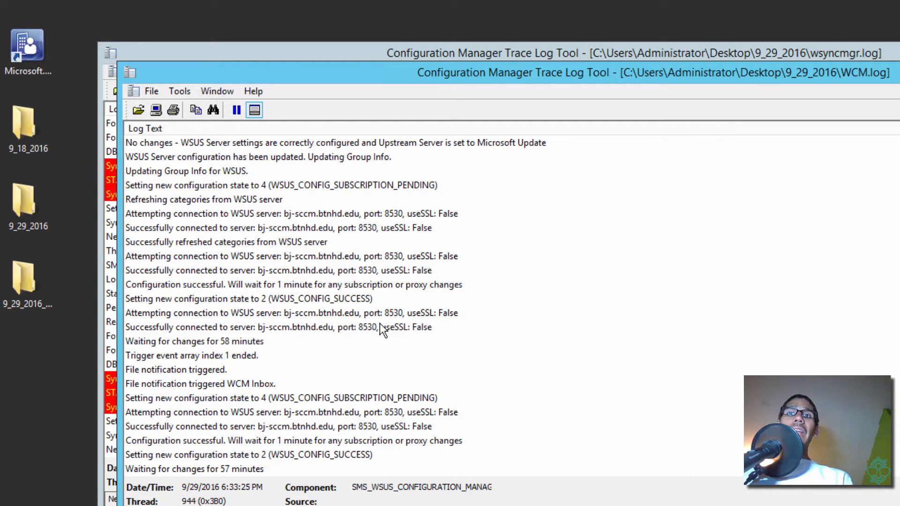
{"action": "mouse_move", "coordinate": [261, 324]}
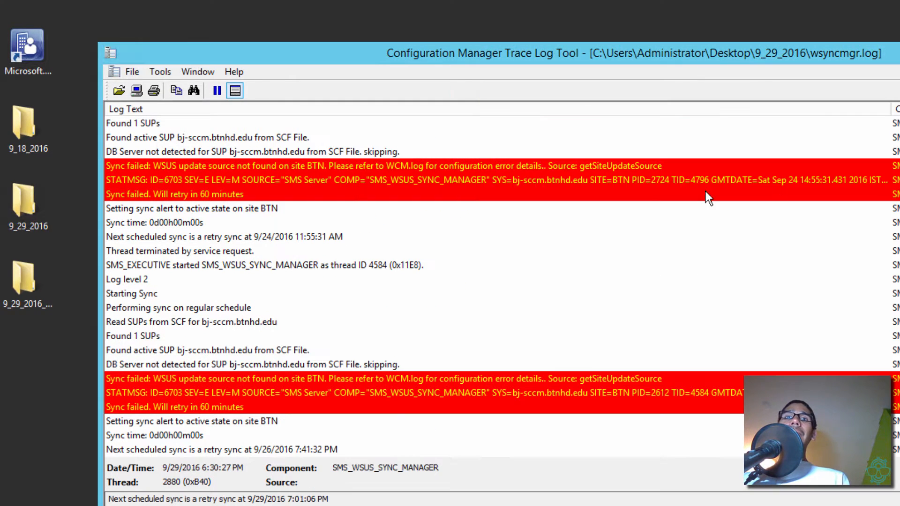
{"action": "mouse_move", "coordinate": [621, 235]}
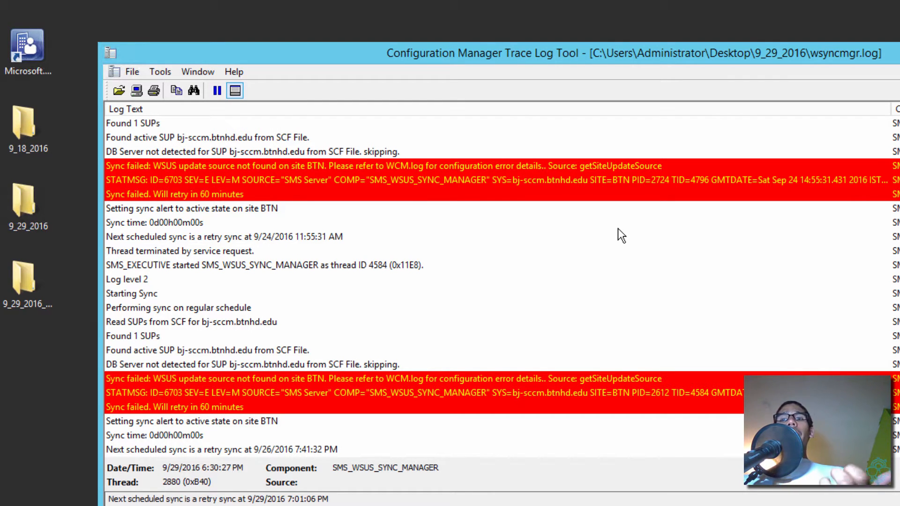
{"action": "left_click", "coordinate": [717, 80]}
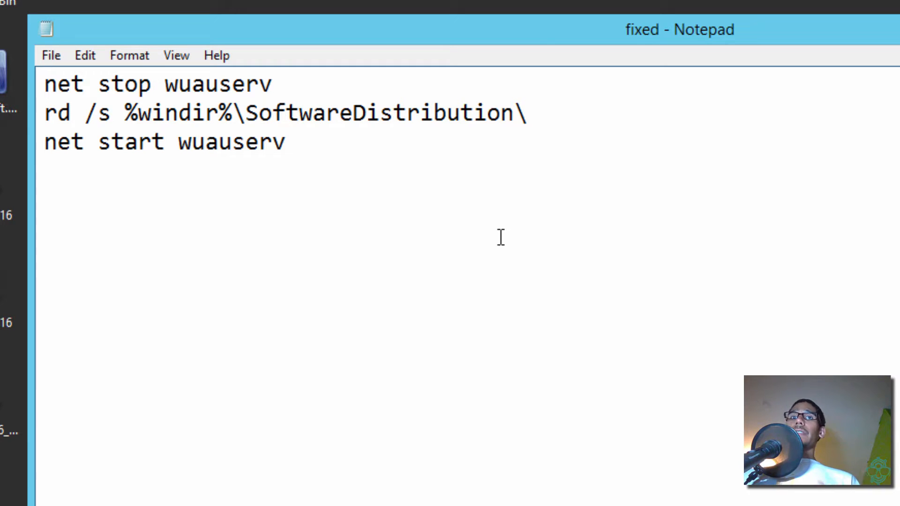
{"action": "mouse_move", "coordinate": [484, 121]}
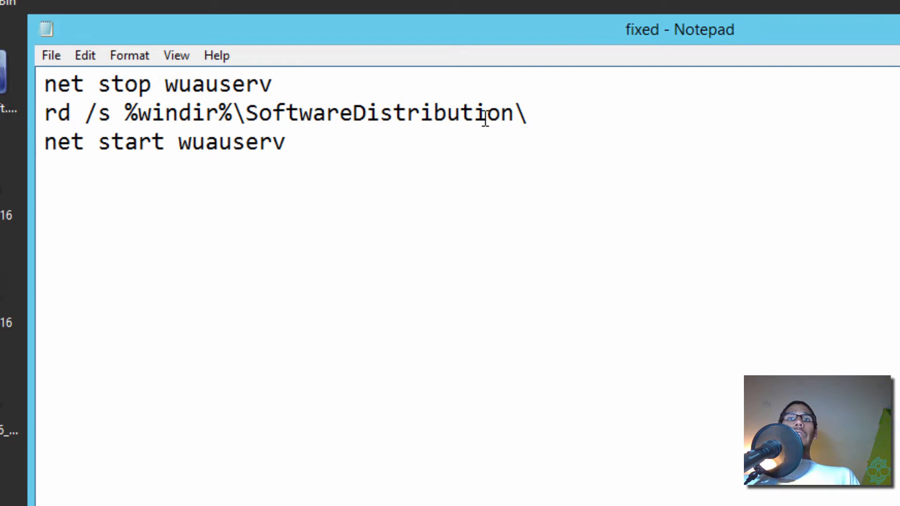
{"action": "mouse_move", "coordinate": [380, 136]}
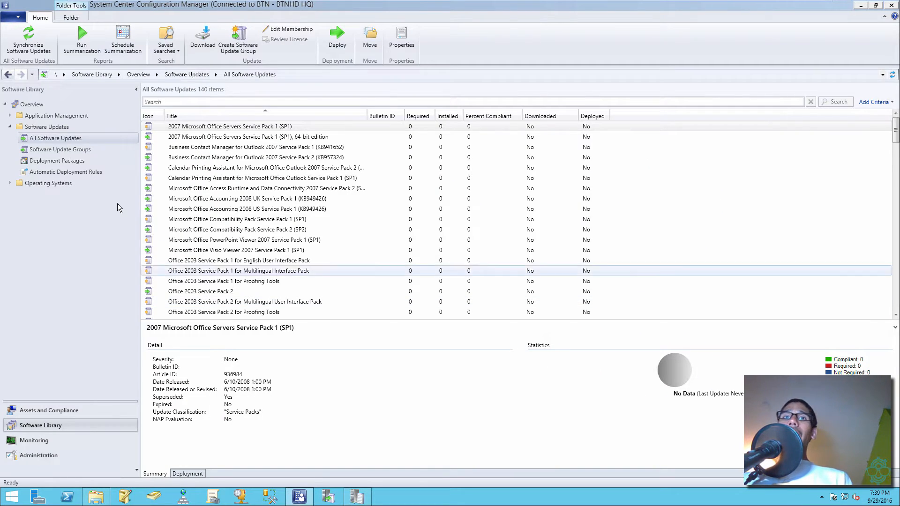
{"action": "mouse_move", "coordinate": [54, 137]}
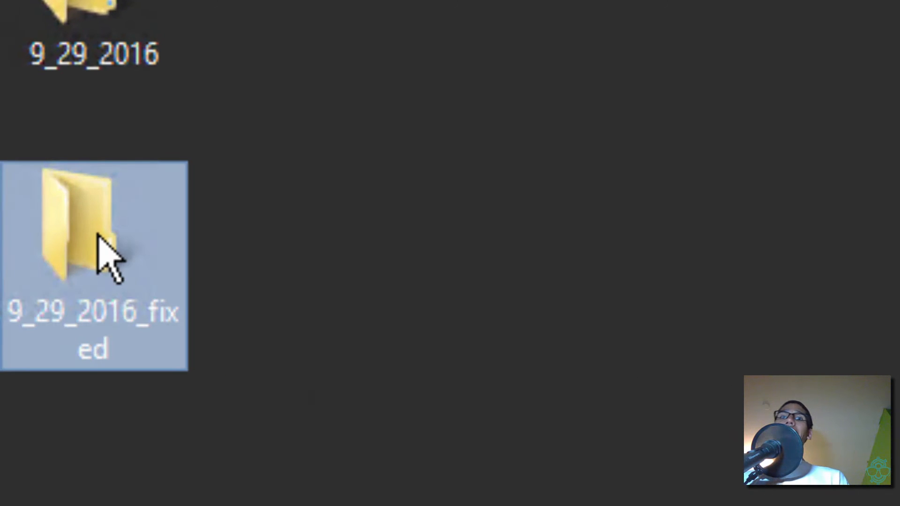
Open the saved wsyncmgr log from 9_29_2016_fixed showing WSUS syncing 530 of 29666 items
{"action": "double_click", "coordinate": [94, 224]}
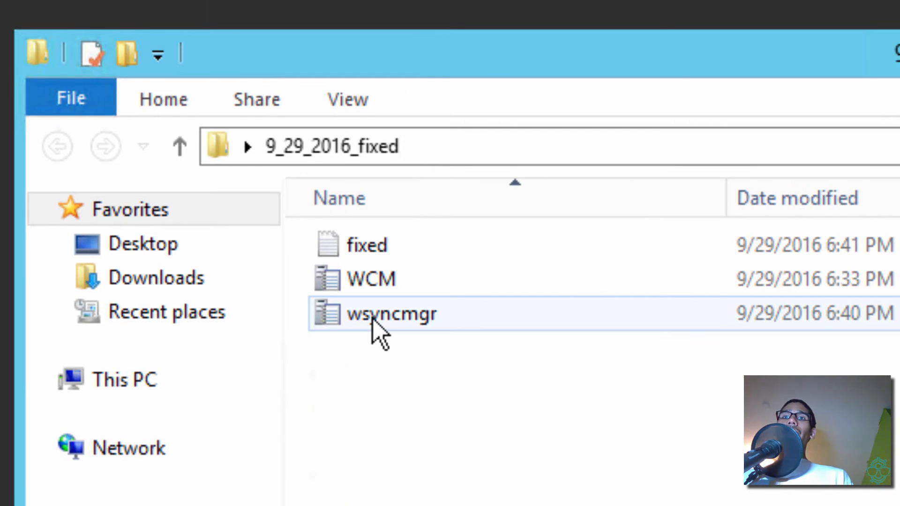
{"action": "double_click", "coordinate": [392, 313]}
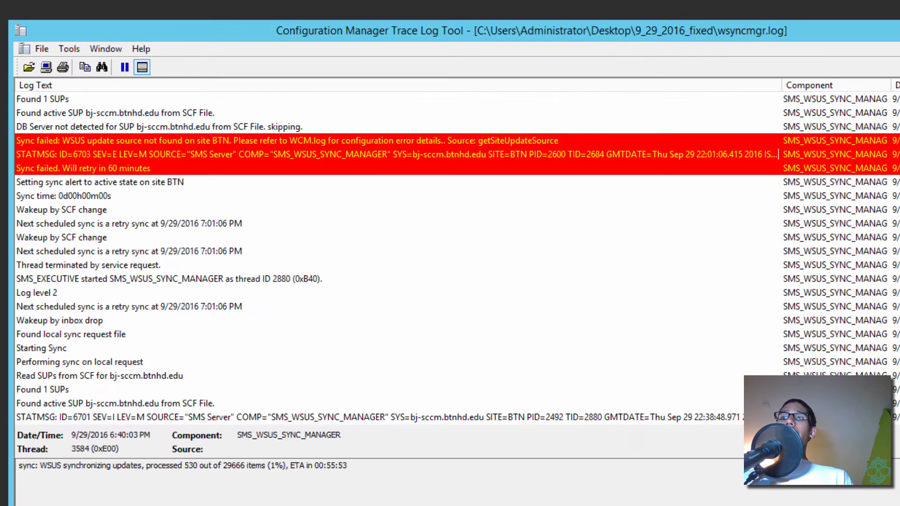
{"action": "left_click", "coordinate": [114, 403]}
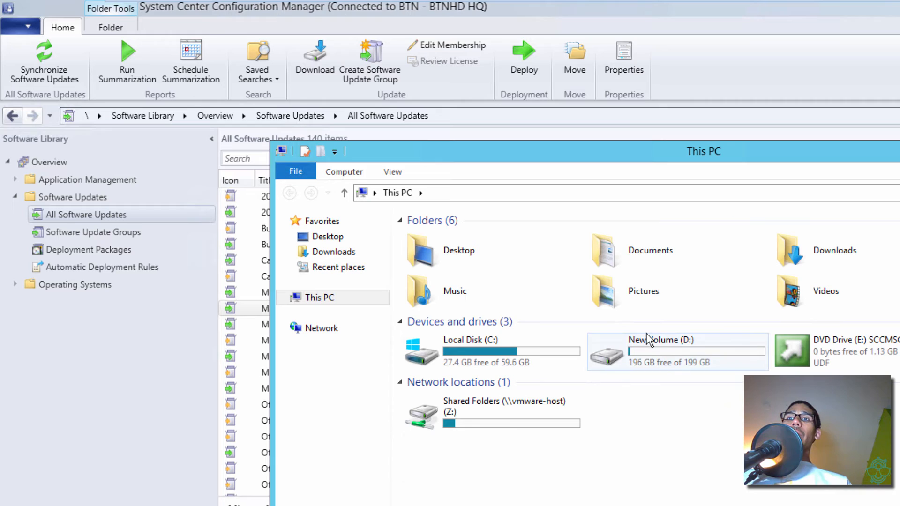
Browse D:\Program Files\Microsoft Configuration Manager to its Logs folder
{"action": "double_click", "coordinate": [660, 339]}
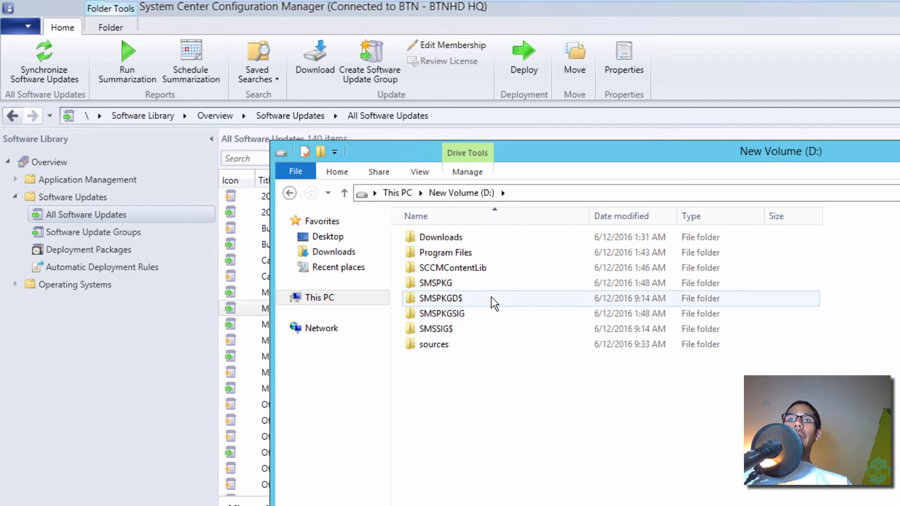
{"action": "double_click", "coordinate": [453, 267]}
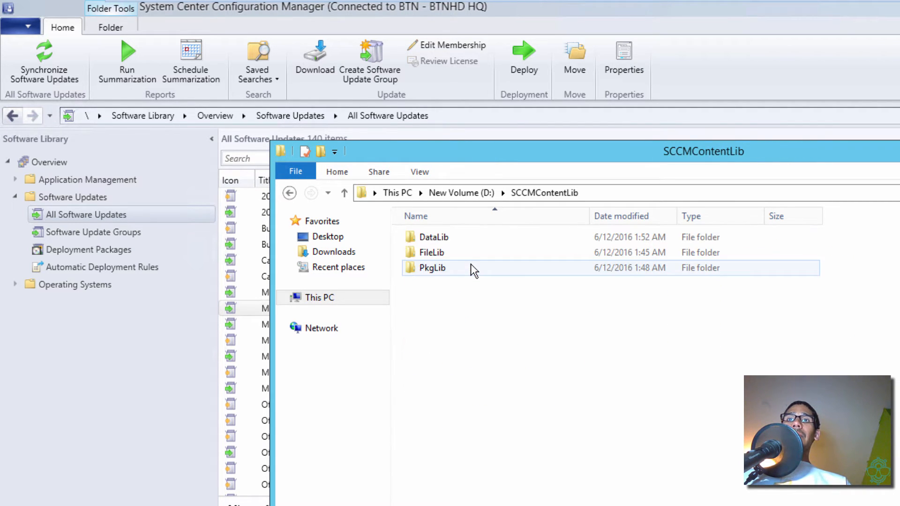
{"action": "left_click", "coordinate": [344, 192]}
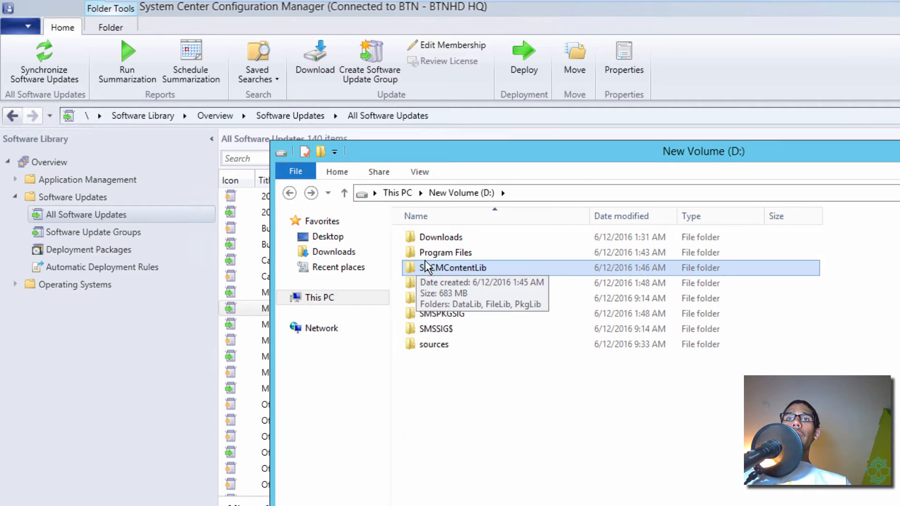
{"action": "double_click", "coordinate": [443, 252]}
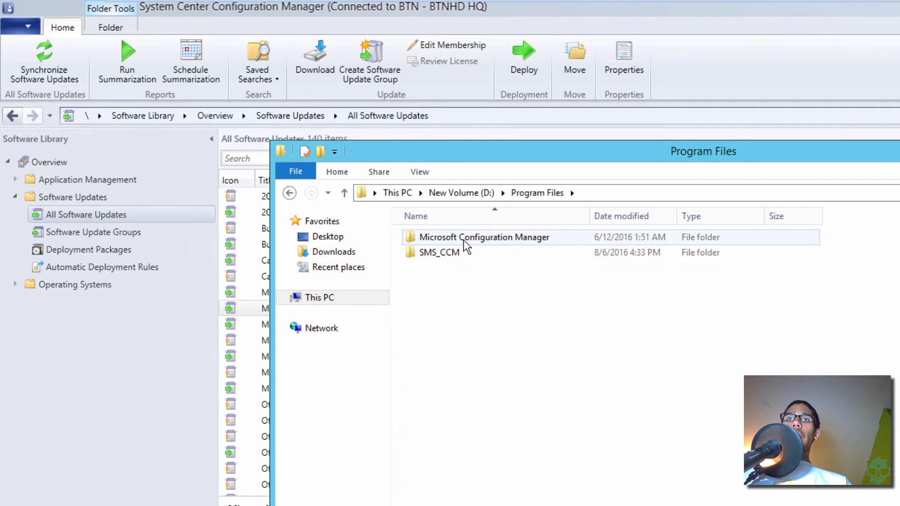
{"action": "double_click", "coordinate": [484, 237]}
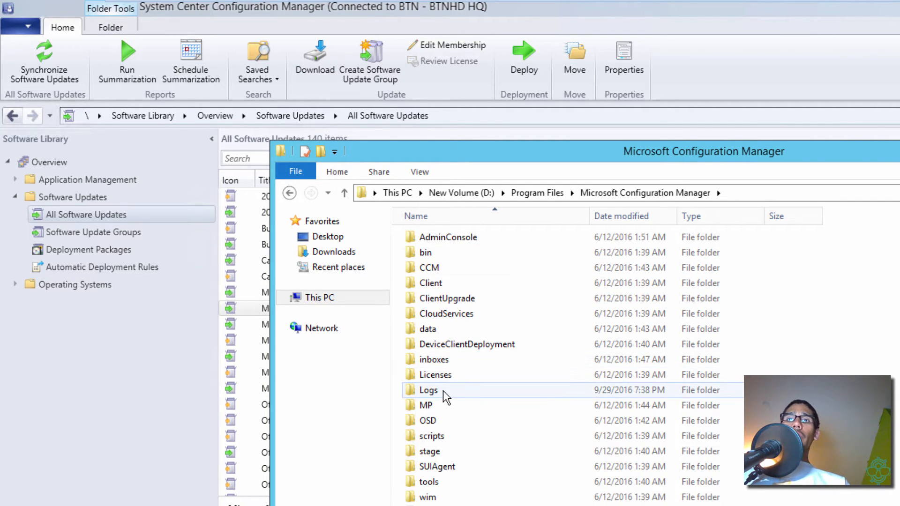
{"action": "left_click", "coordinate": [428, 390]}
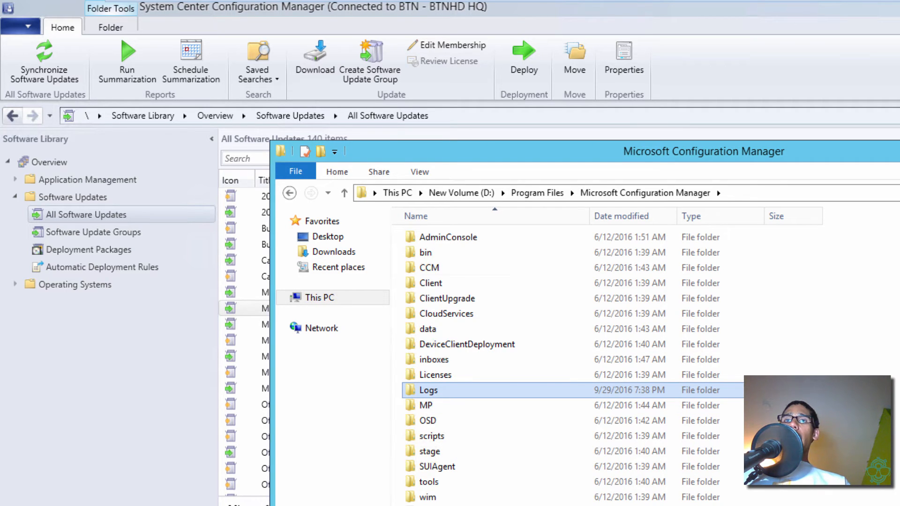
{"action": "double_click", "coordinate": [428, 390]}
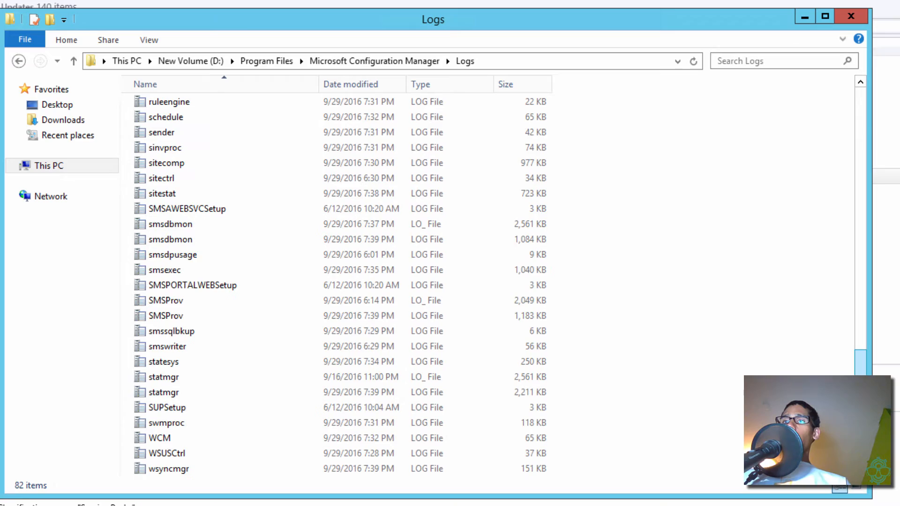
Open the WCM log from the site server's Logs folder
{"action": "left_click", "coordinate": [163, 437]}
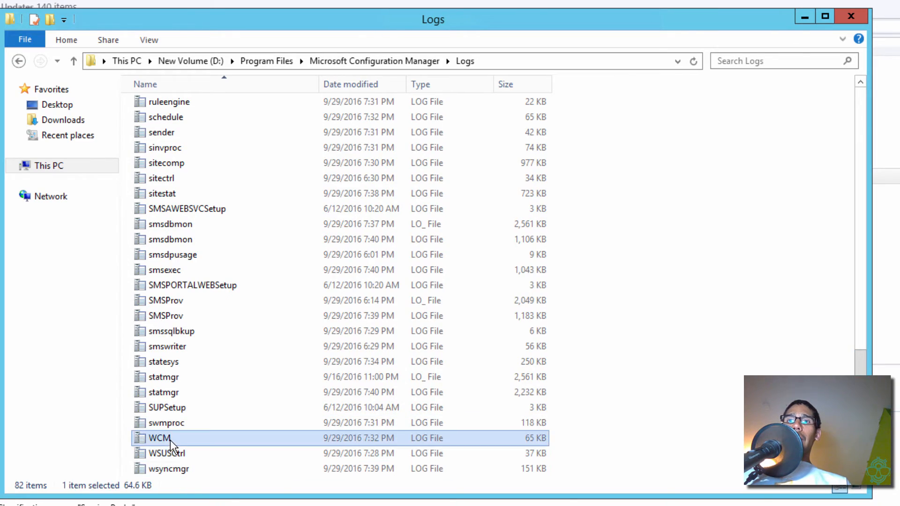
{"action": "double_click", "coordinate": [161, 438]}
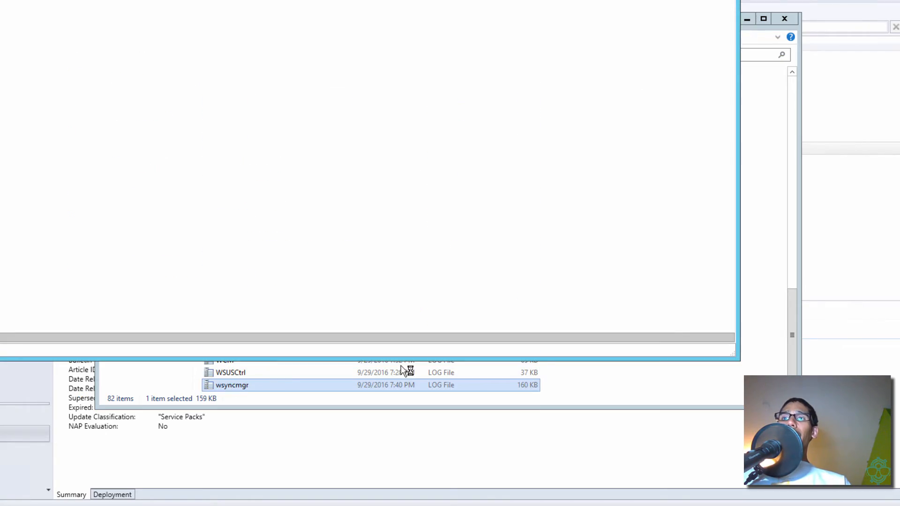
Open the current wsyncmgr.log from the Logs folder in CMTrace
{"action": "double_click", "coordinate": [231, 385]}
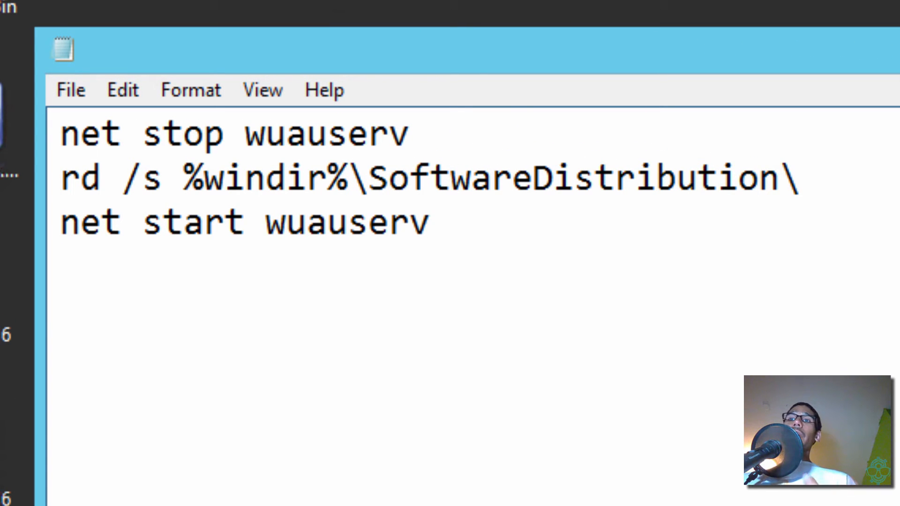
Bring back the 'fixed' Notepad notes with the wuauserv stop, SoftwareDistribution removal and restart commands
{"action": "left_click", "coordinate": [430, 223]}
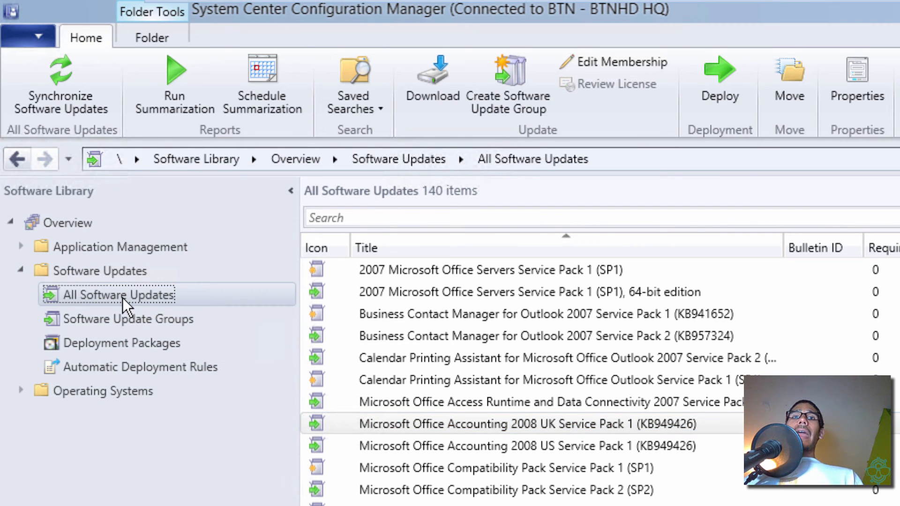
Inspect updates in the 140-item All Software Updates list, including Compatibility Pack SP2 and Office Accounting 2008 UK SP1
{"action": "right_click", "coordinate": [119, 295]}
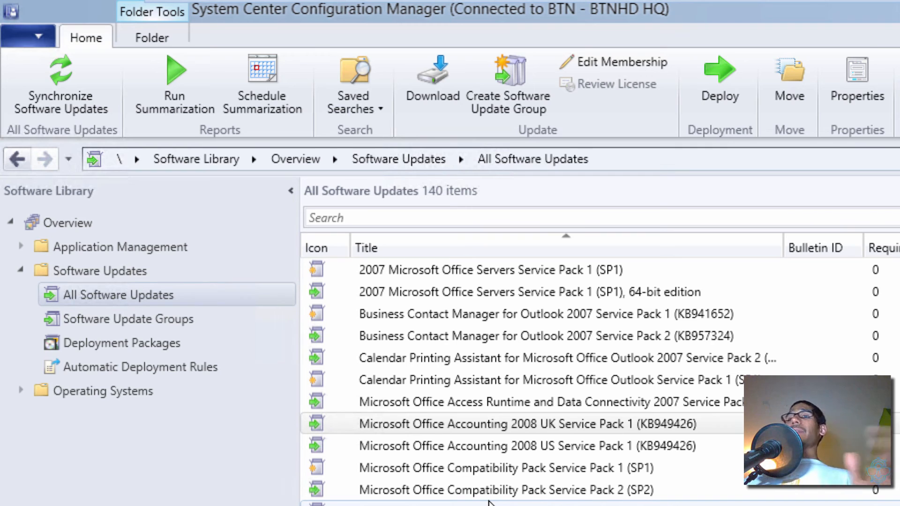
{"action": "left_click", "coordinate": [505, 489]}
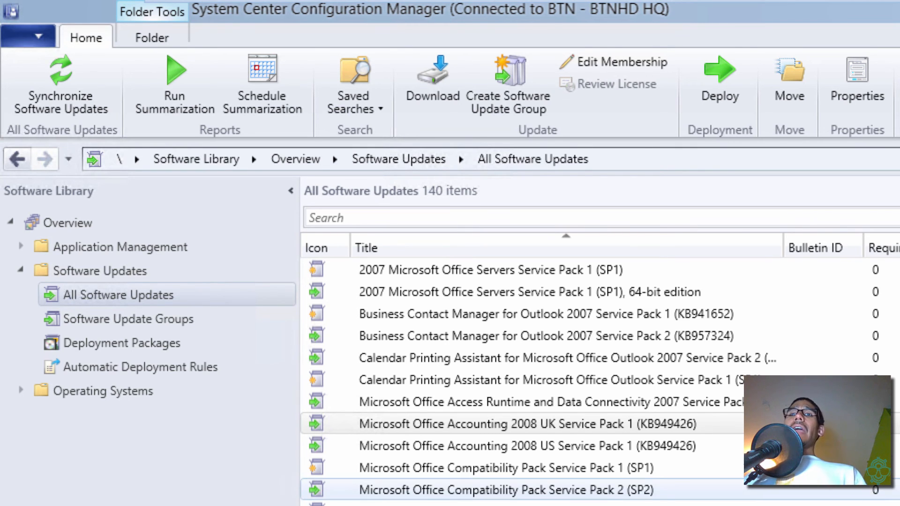
{"action": "left_click", "coordinate": [516, 423]}
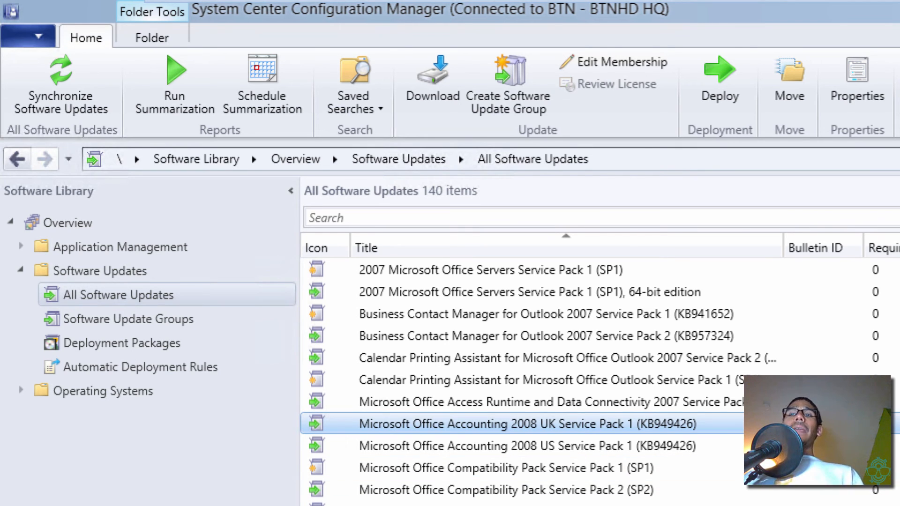